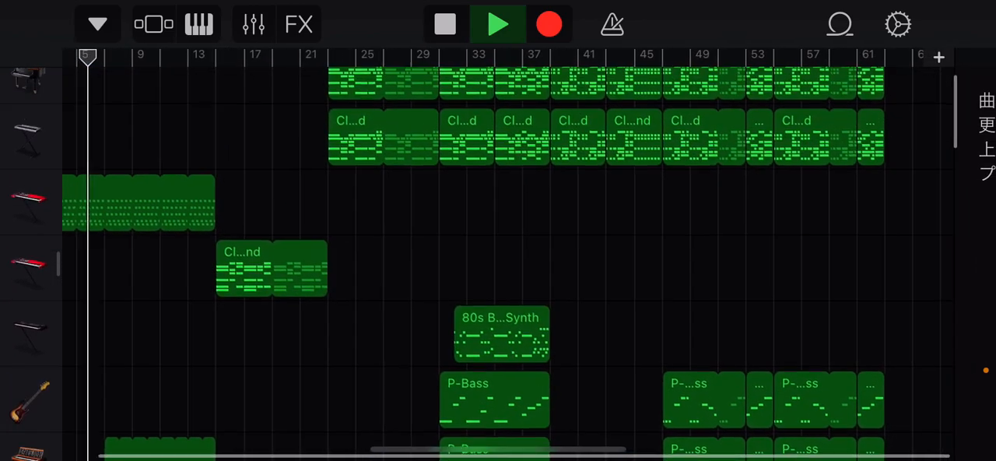
scroll(down, 3)
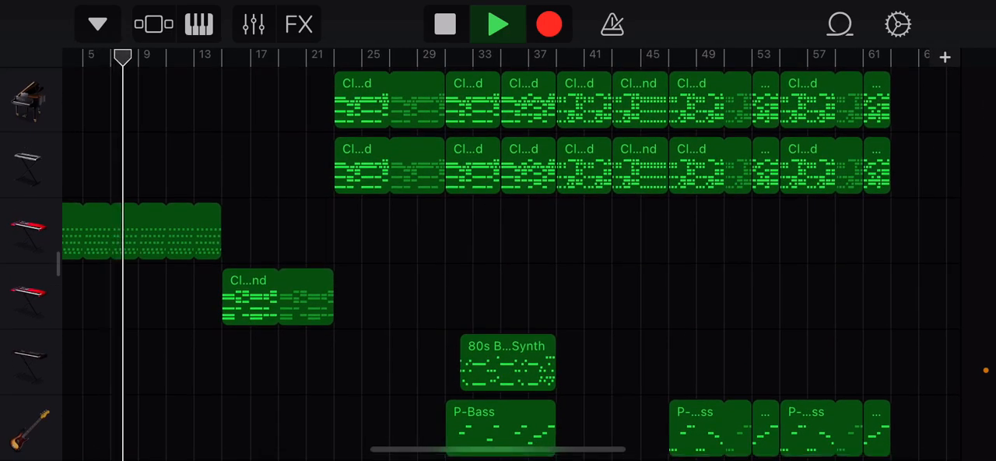
scroll(down, 3)
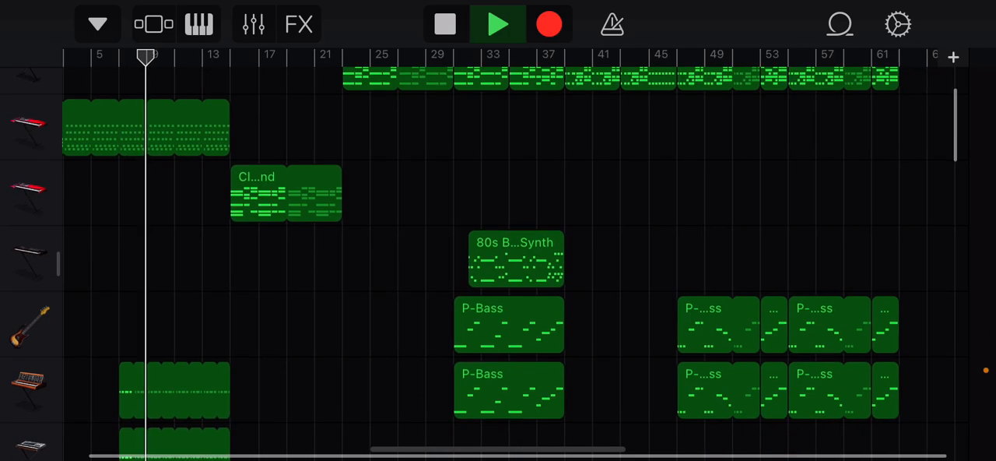
scroll(down, 3)
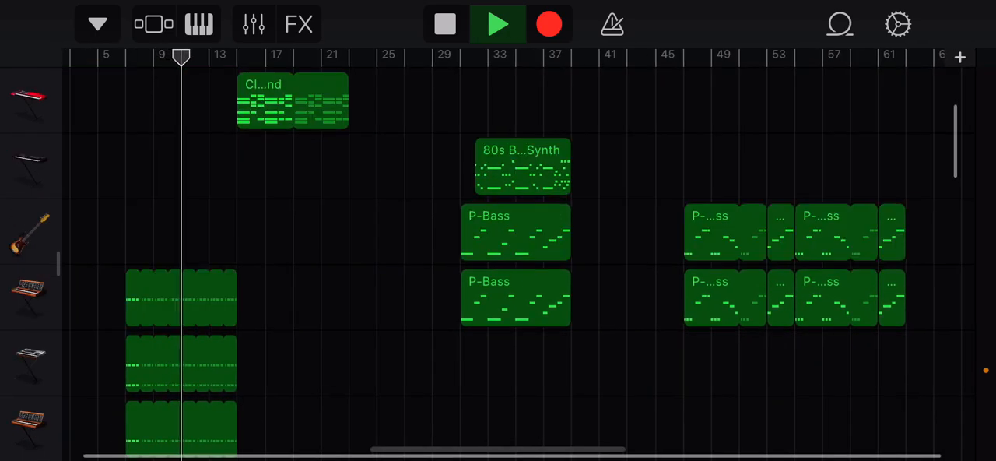
scroll(down, 3)
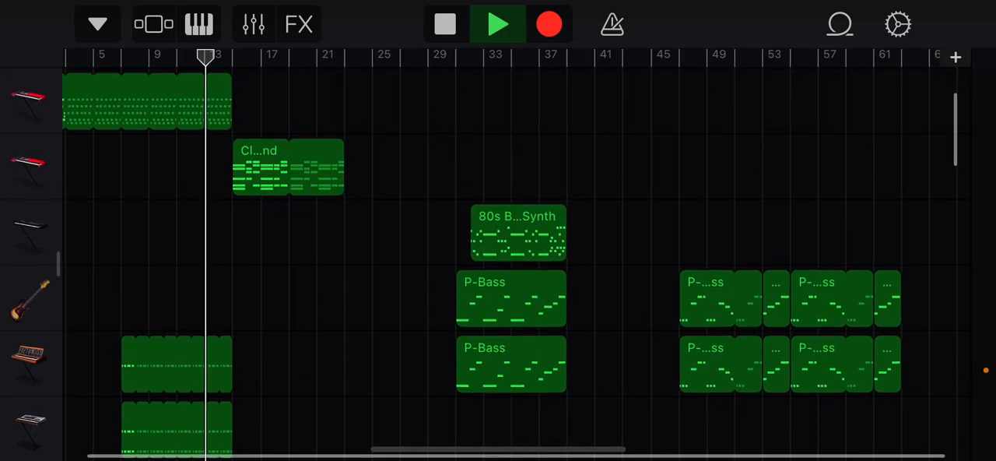
scroll(down, 3)
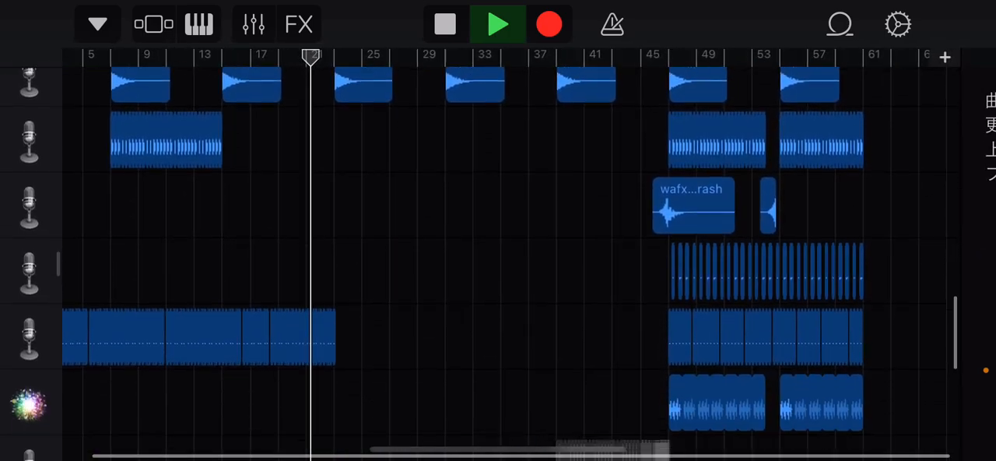
scroll(down, 3)
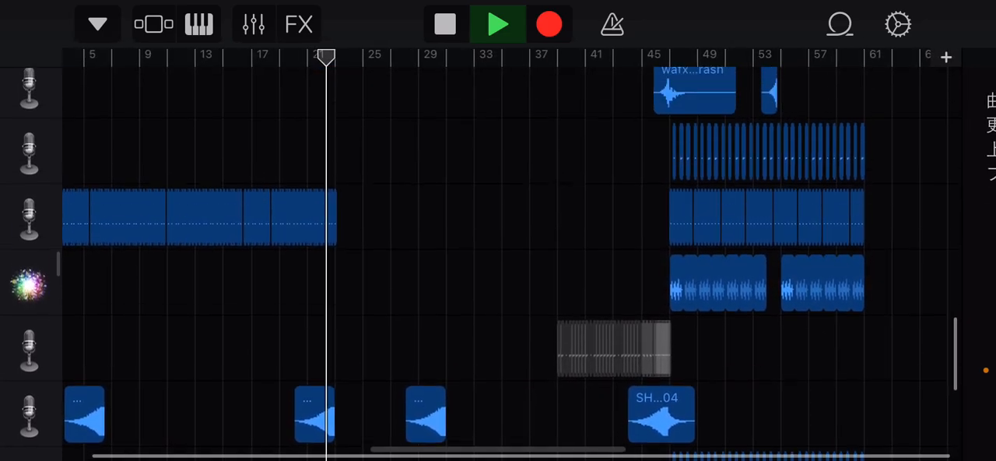
scroll(down, 3)
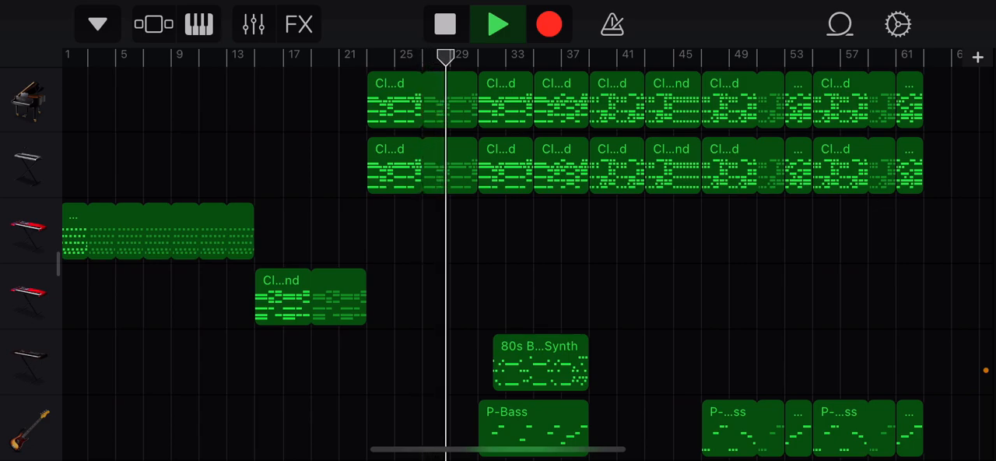
scroll(down, 3)
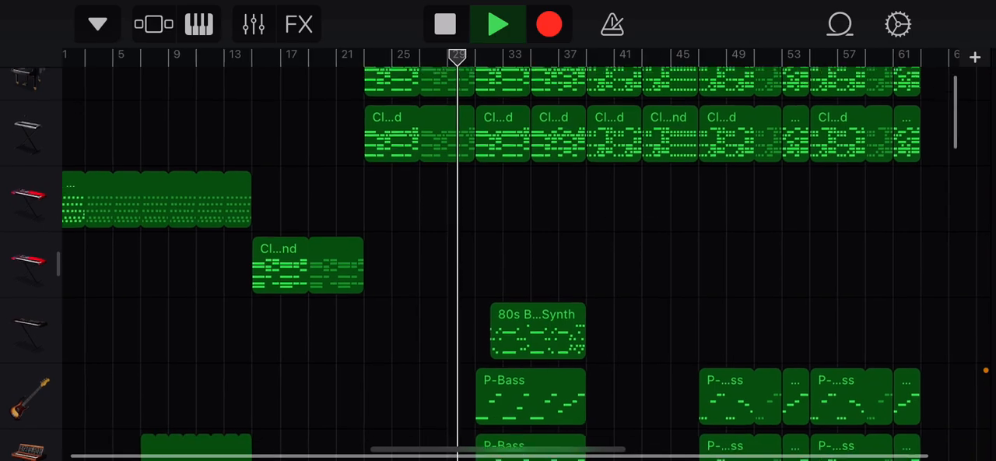
scroll(down, 3)
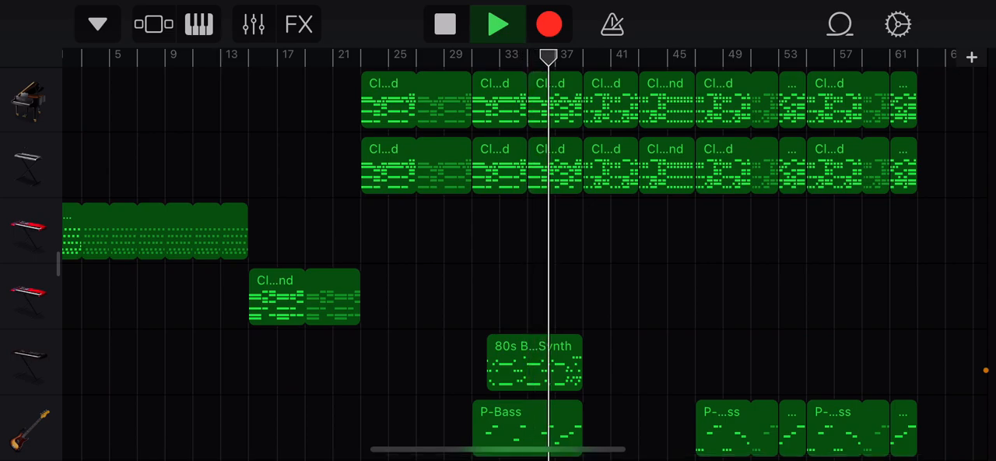
scroll(down, 3)
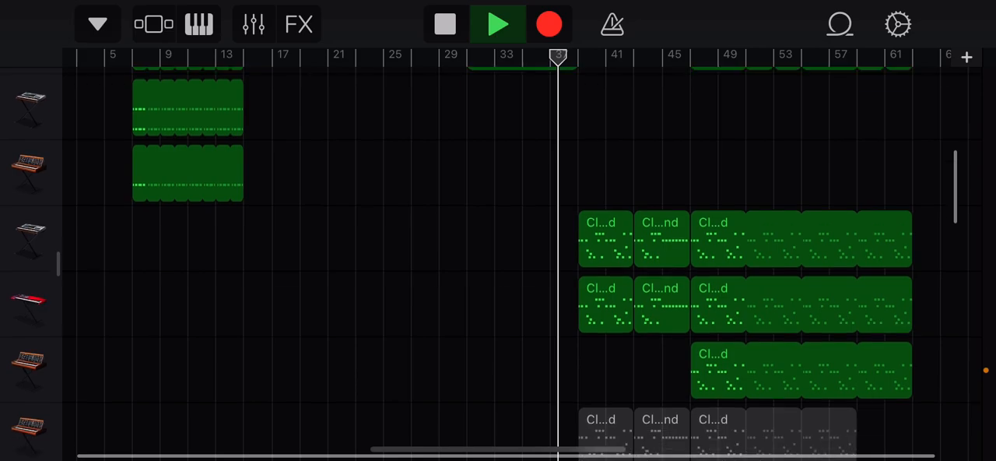
scroll(down, 3)
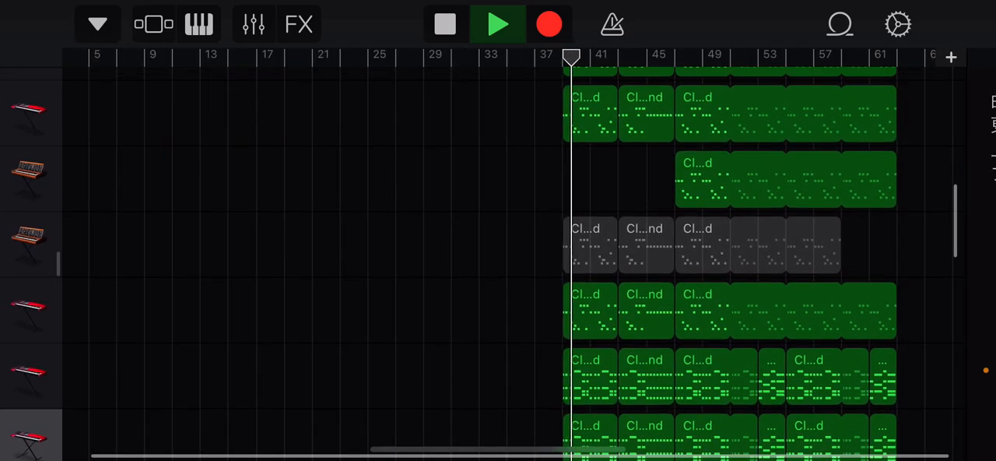
scroll(down, 3)
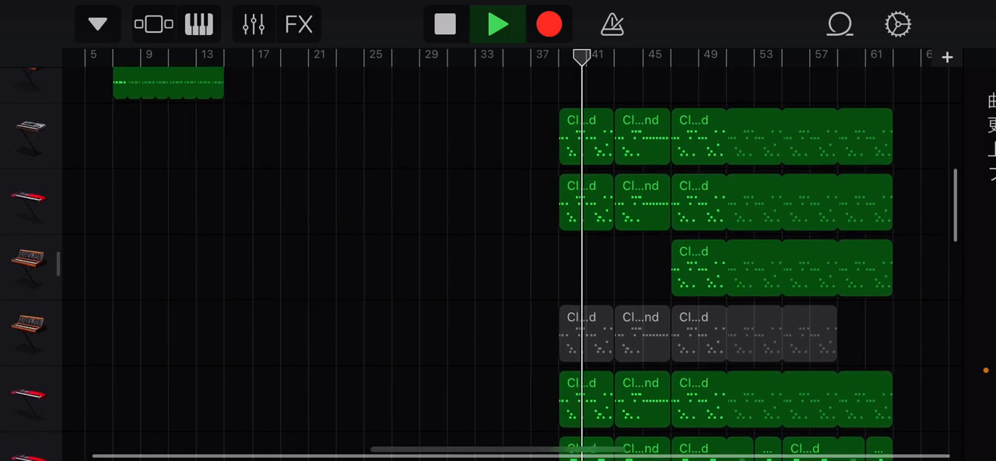
scroll(down, 3)
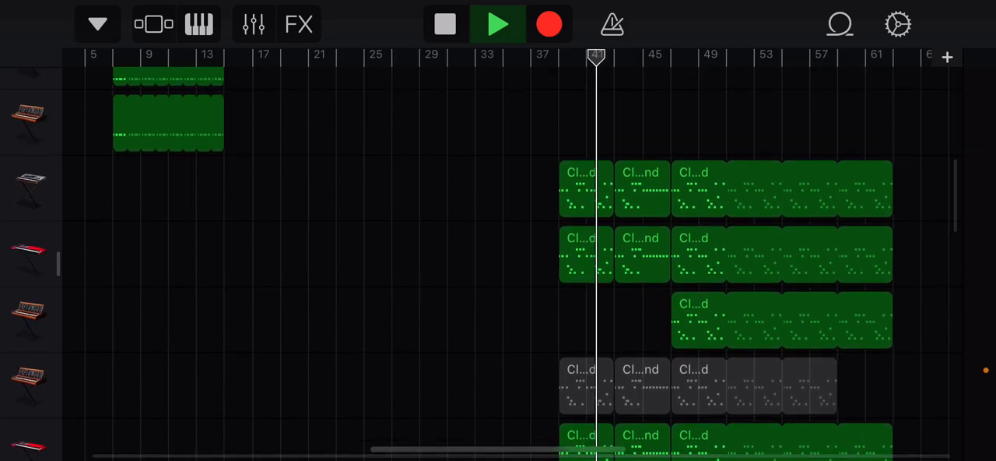
scroll(down, 3)
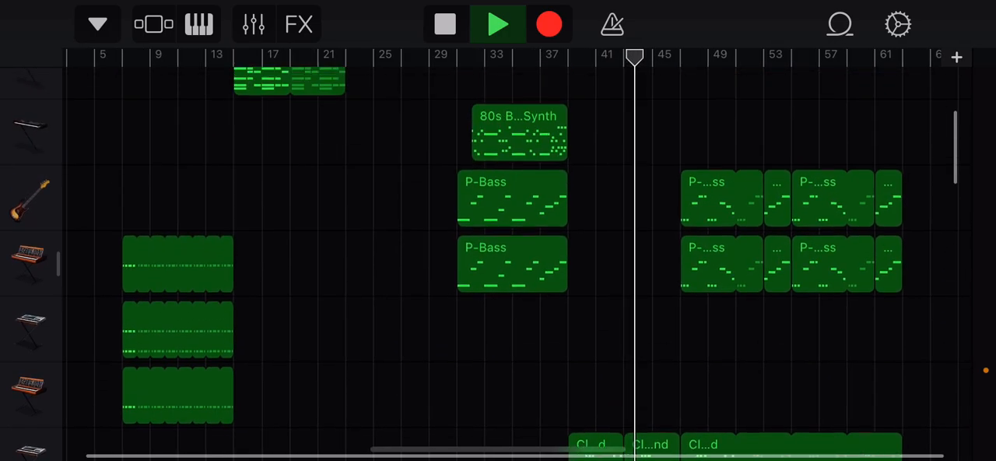
scroll(down, 3)
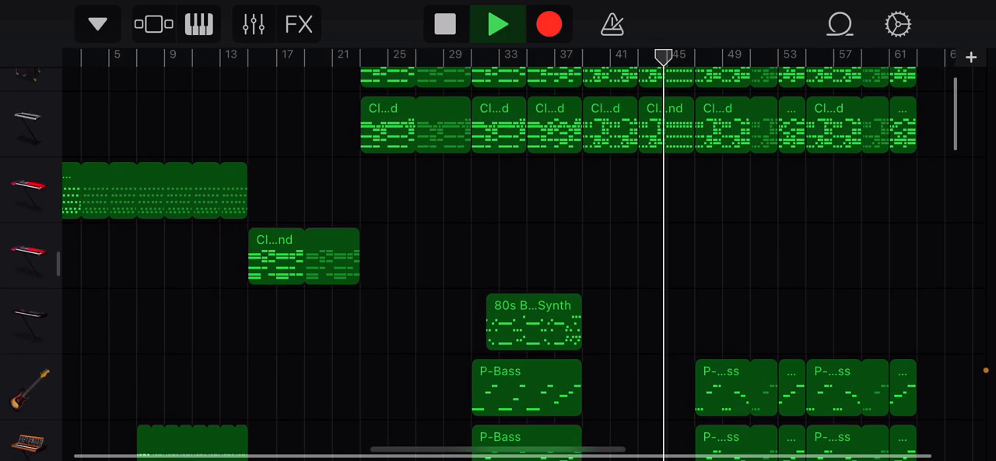
scroll(down, 3)
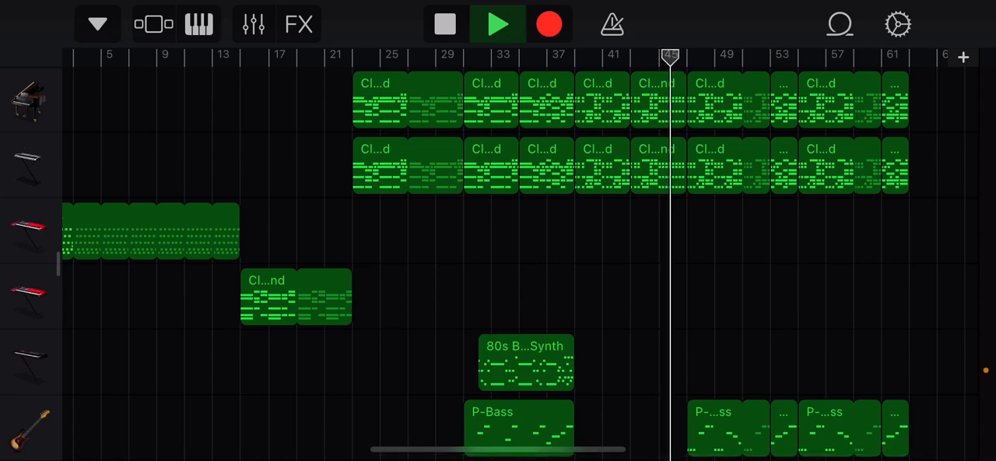